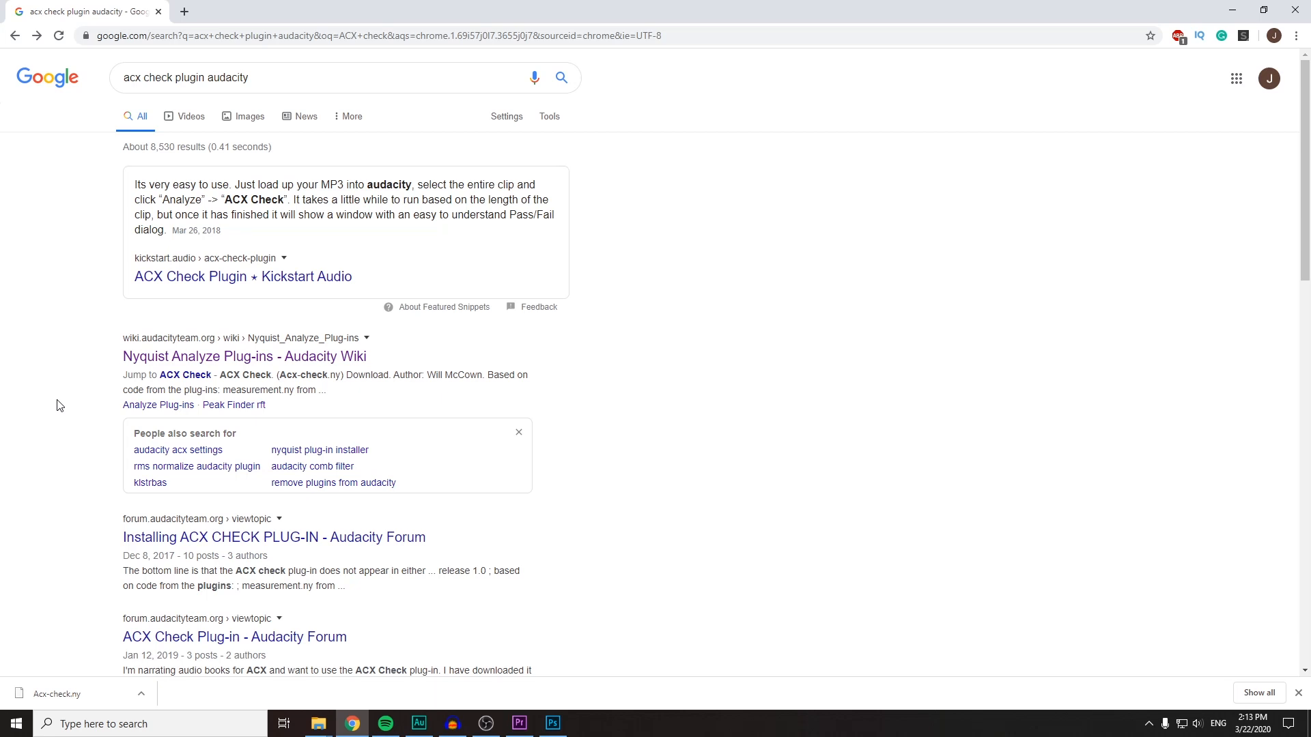
pyautogui.moveTo(137, 100)
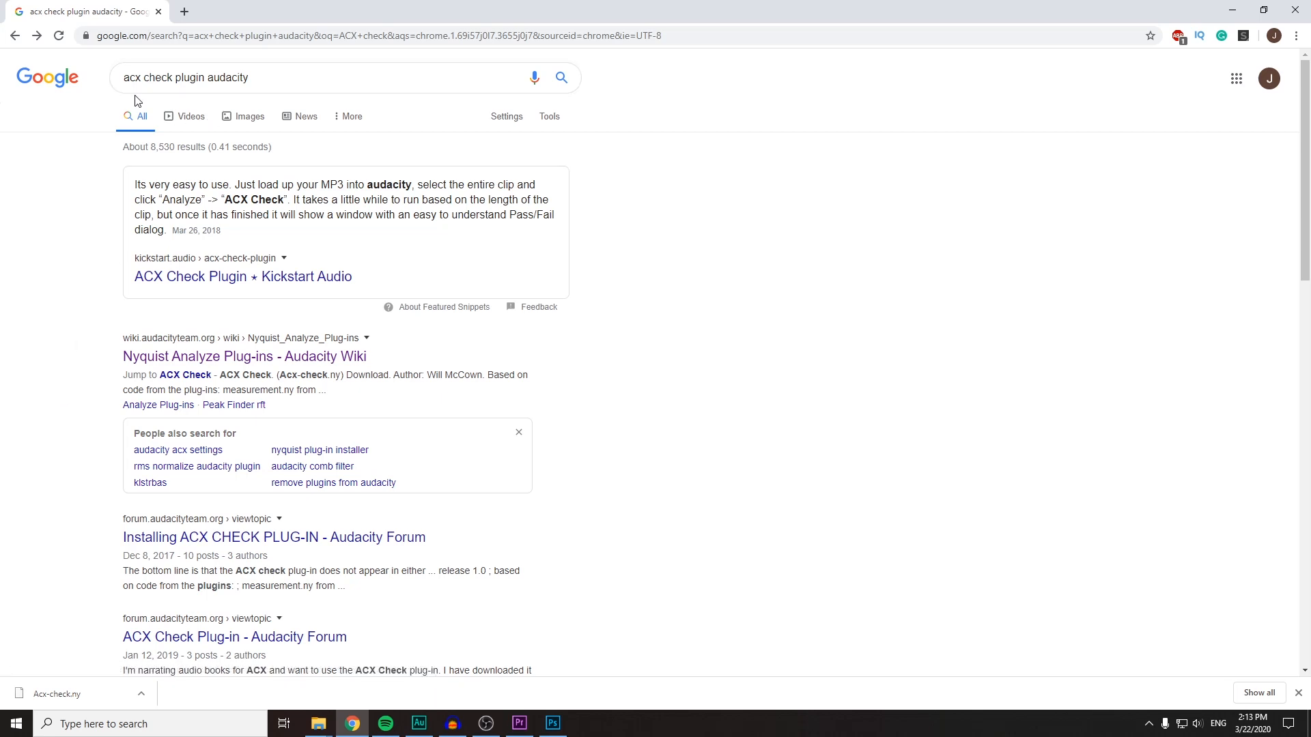
pyautogui.moveTo(7, 108)
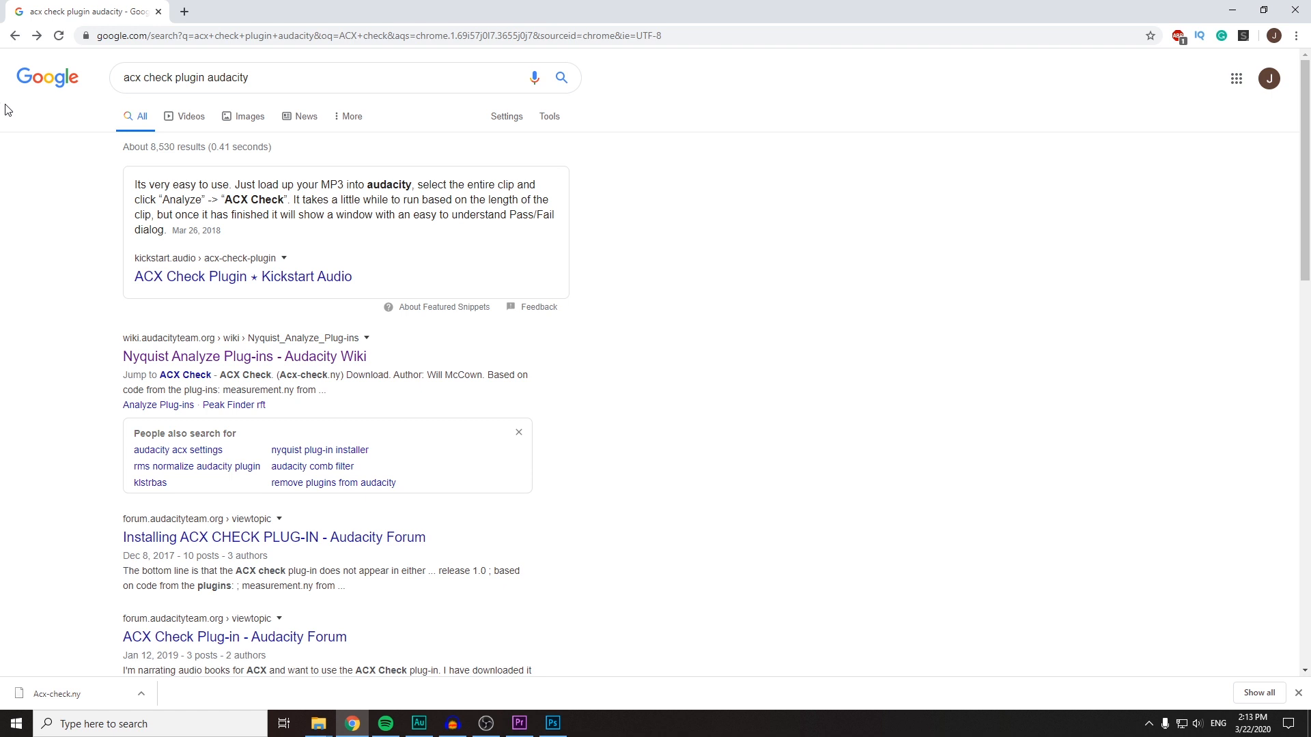
pyautogui.moveTo(25, 155)
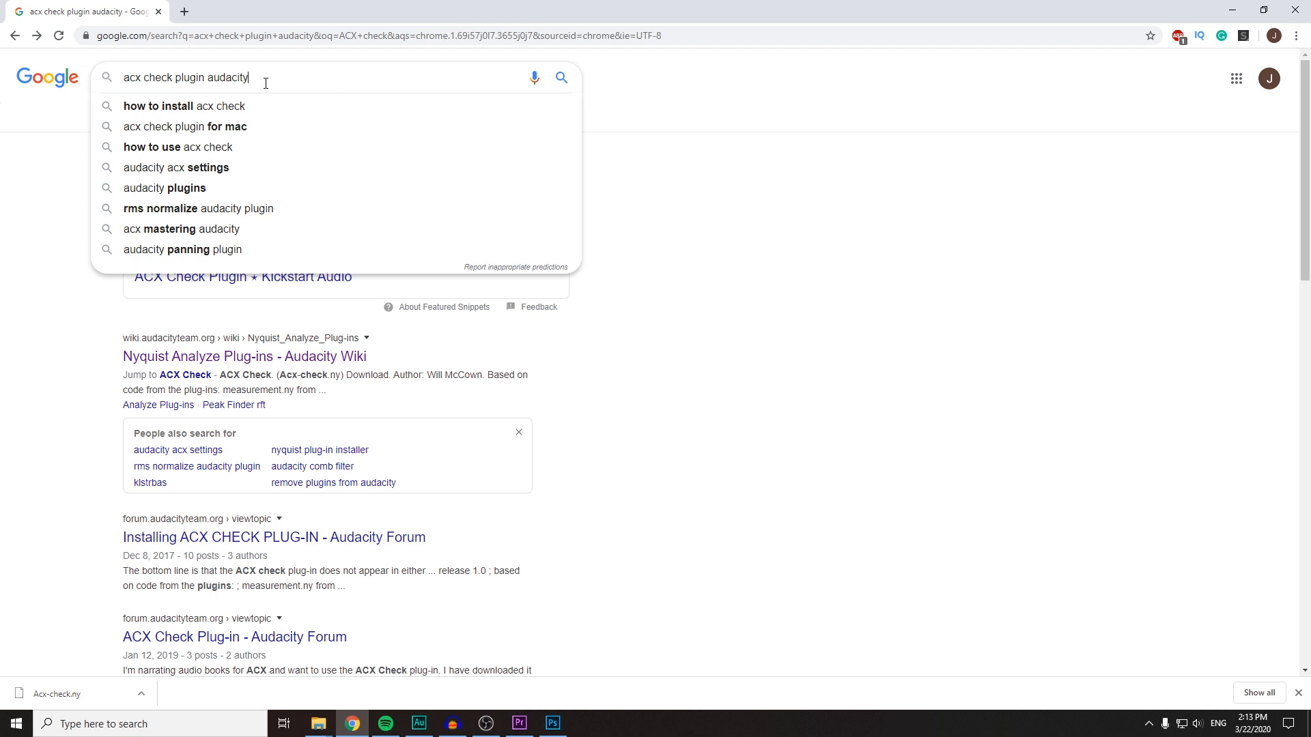
pyautogui.moveTo(30, 380)
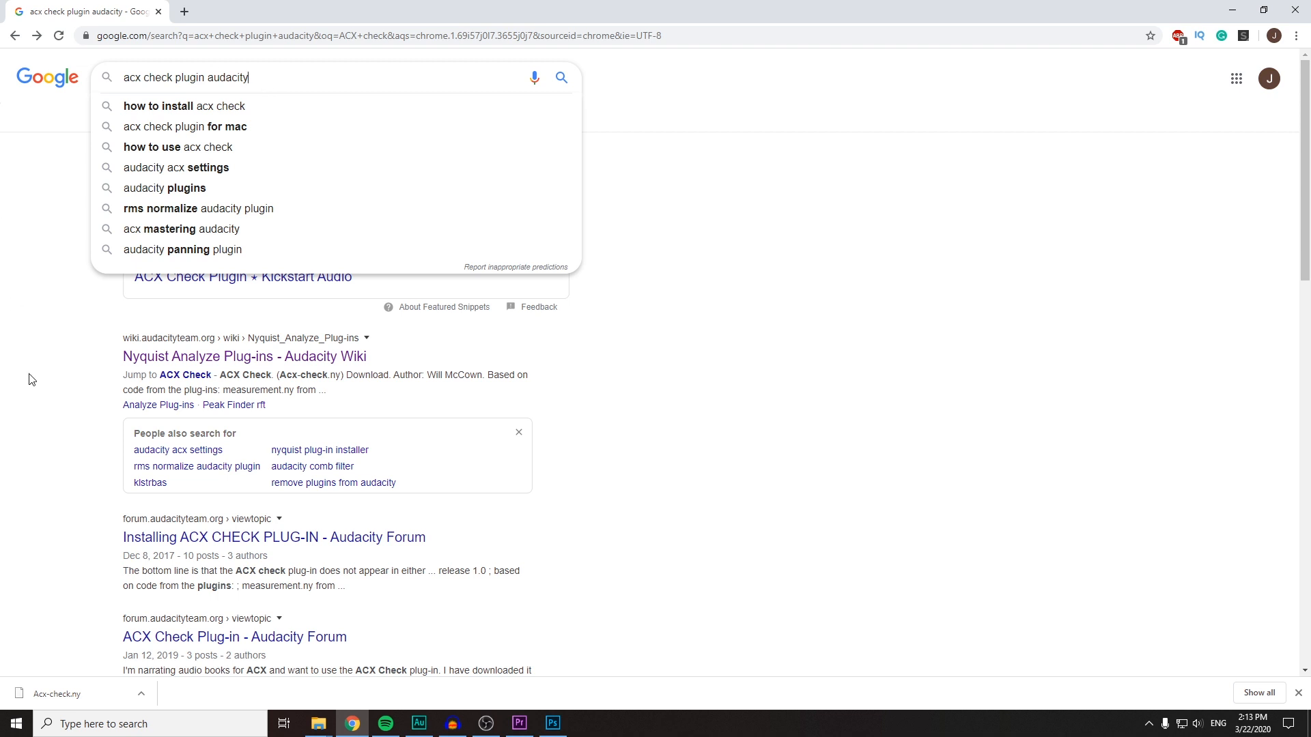
# - Open the Nyquist Analyze Plug-ins wiki page and search it for 'acx c'
pyautogui.click(244, 355)
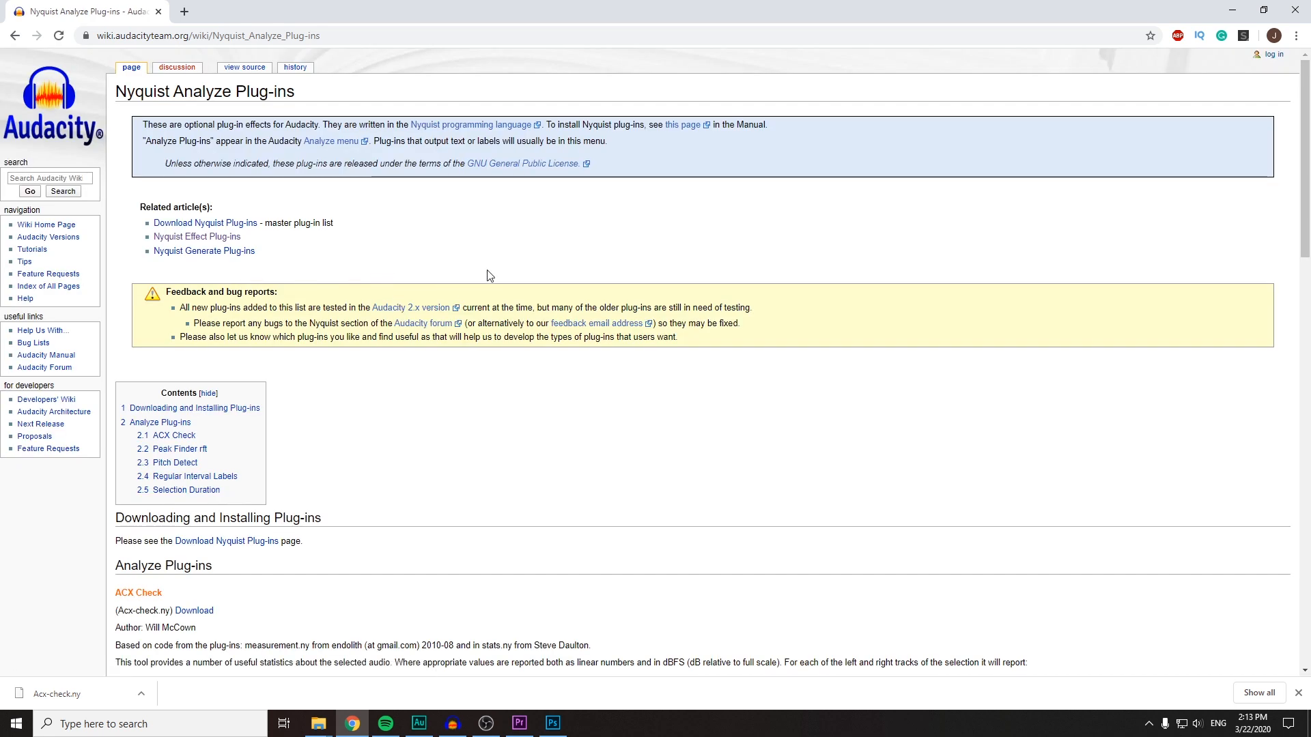
pyautogui.press('ctrl+f')
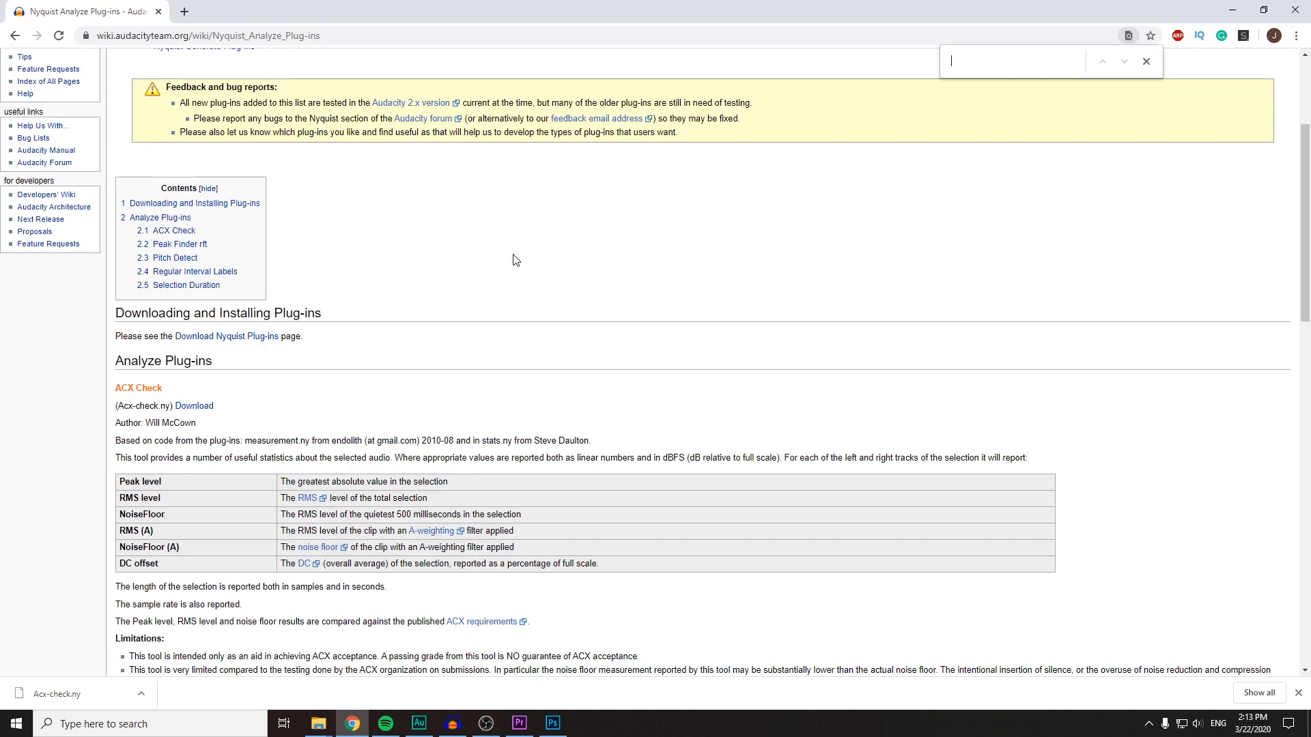
pyautogui.write('acx')
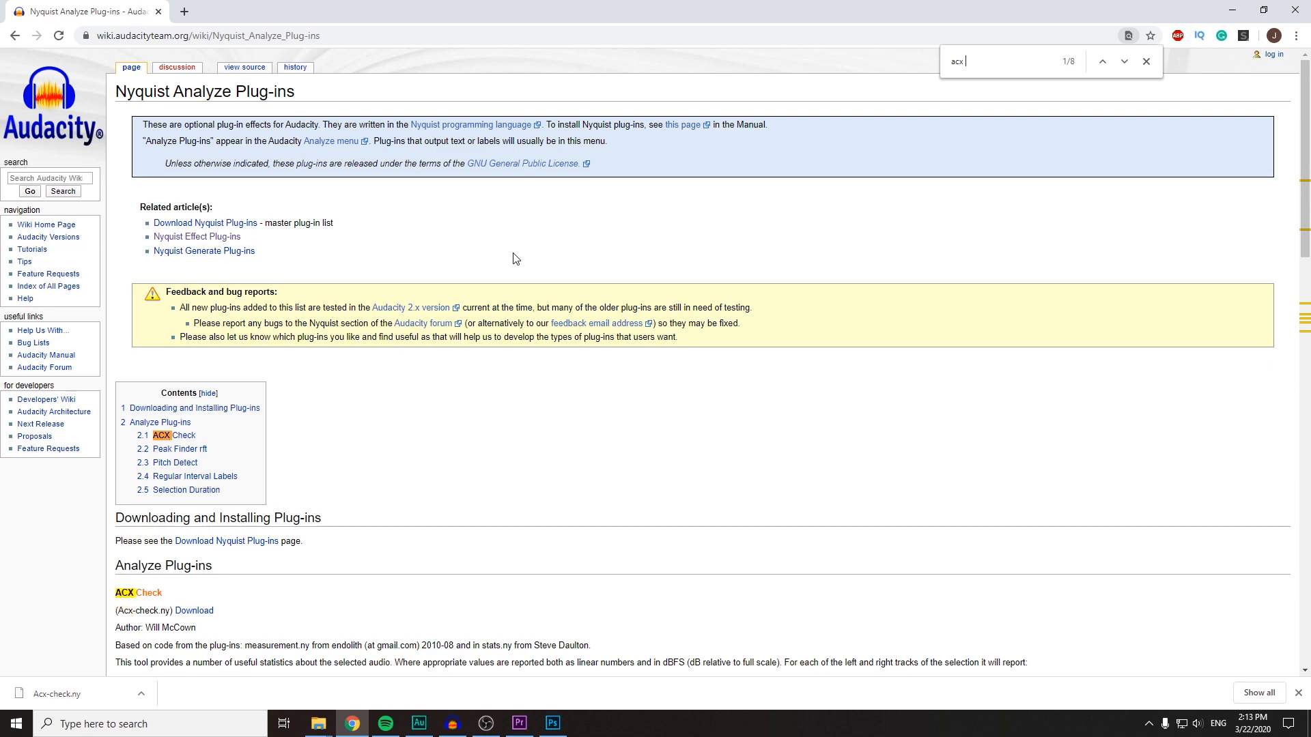
pyautogui.write('c')
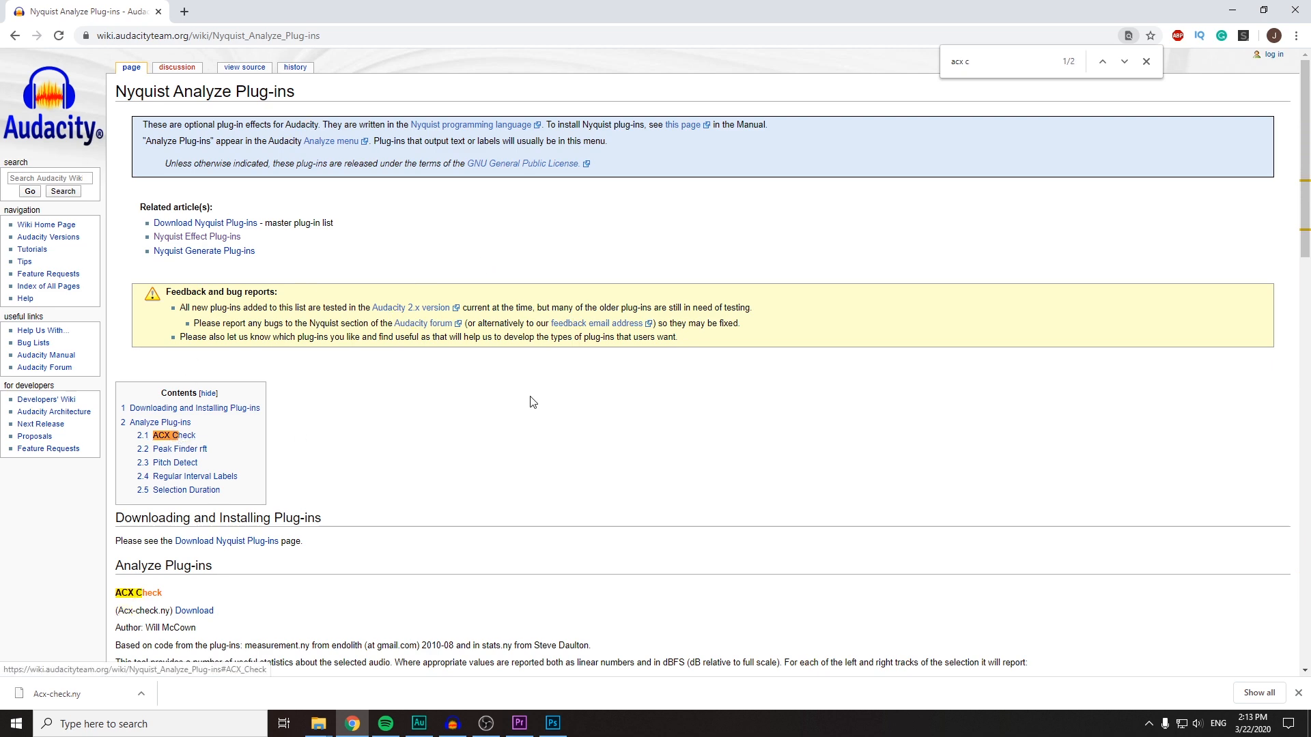
pyautogui.scroll(-3)
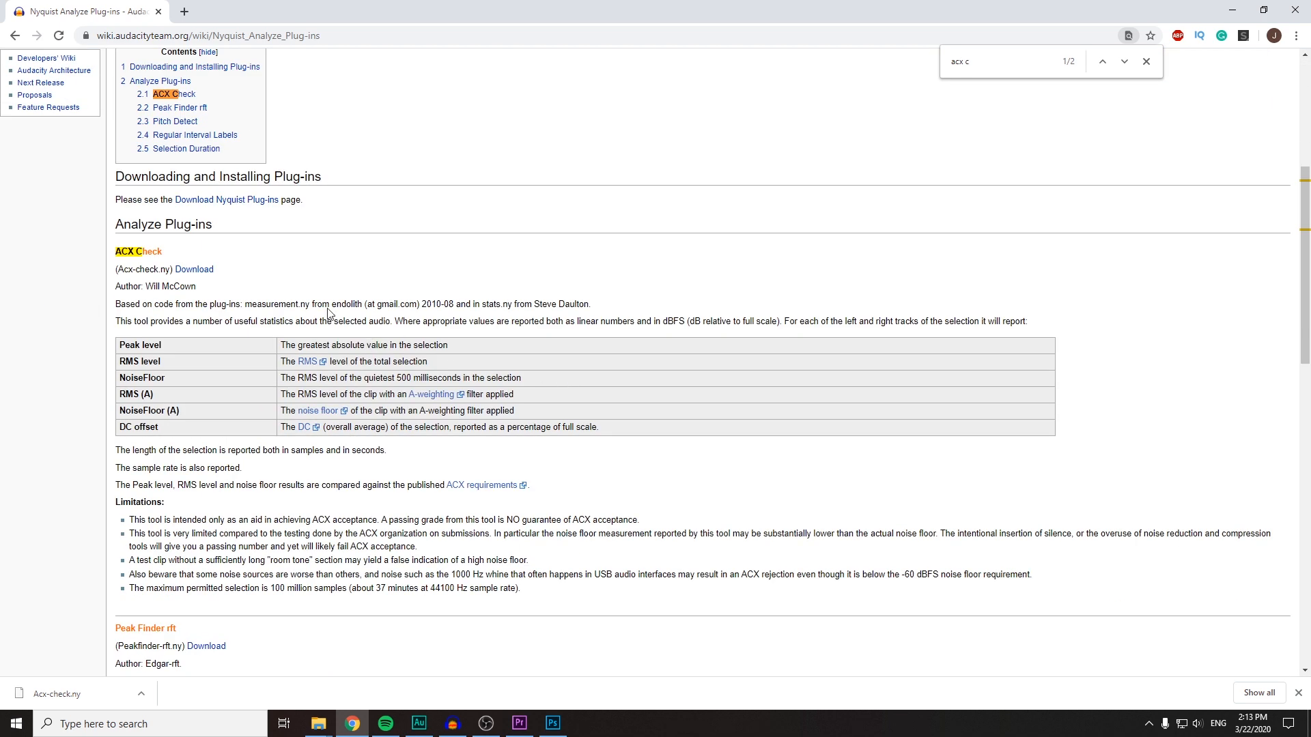
pyautogui.scroll(3)
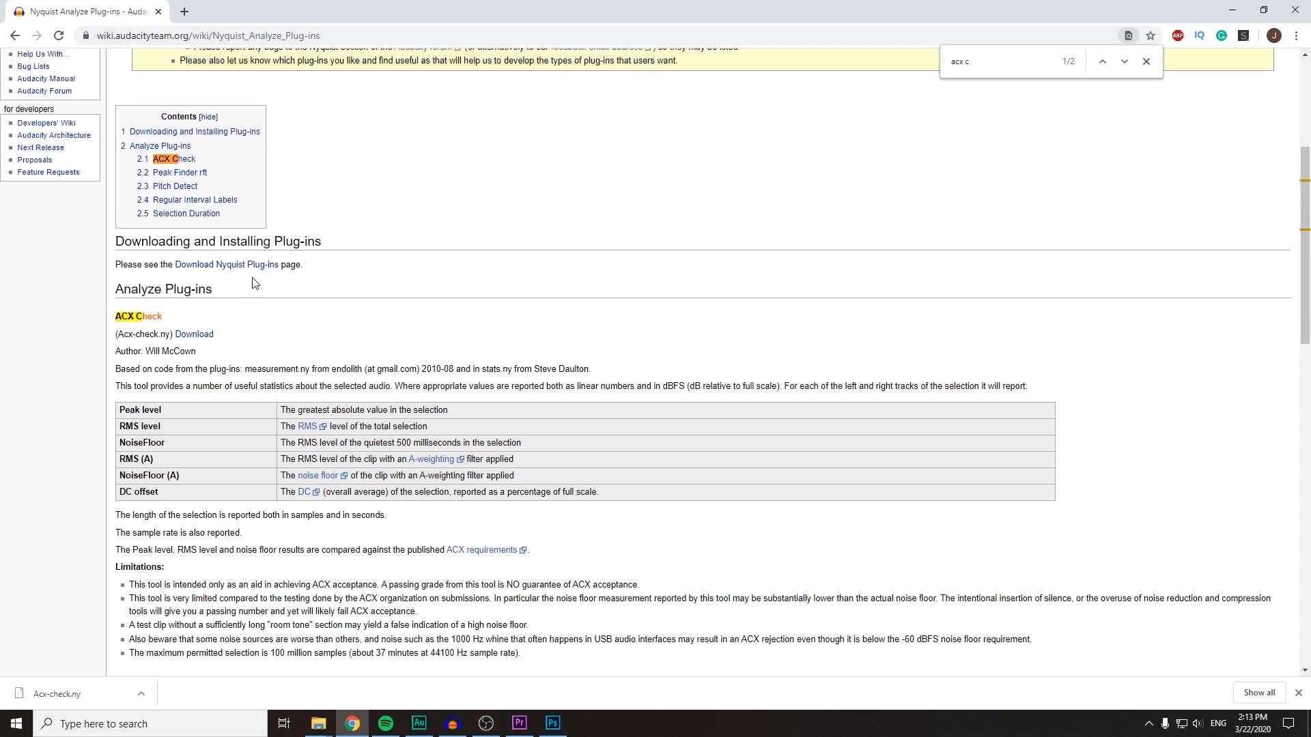
# - Download the ACX Check plugin and save it as Acx-check (1).ny
pyautogui.click(193, 334)
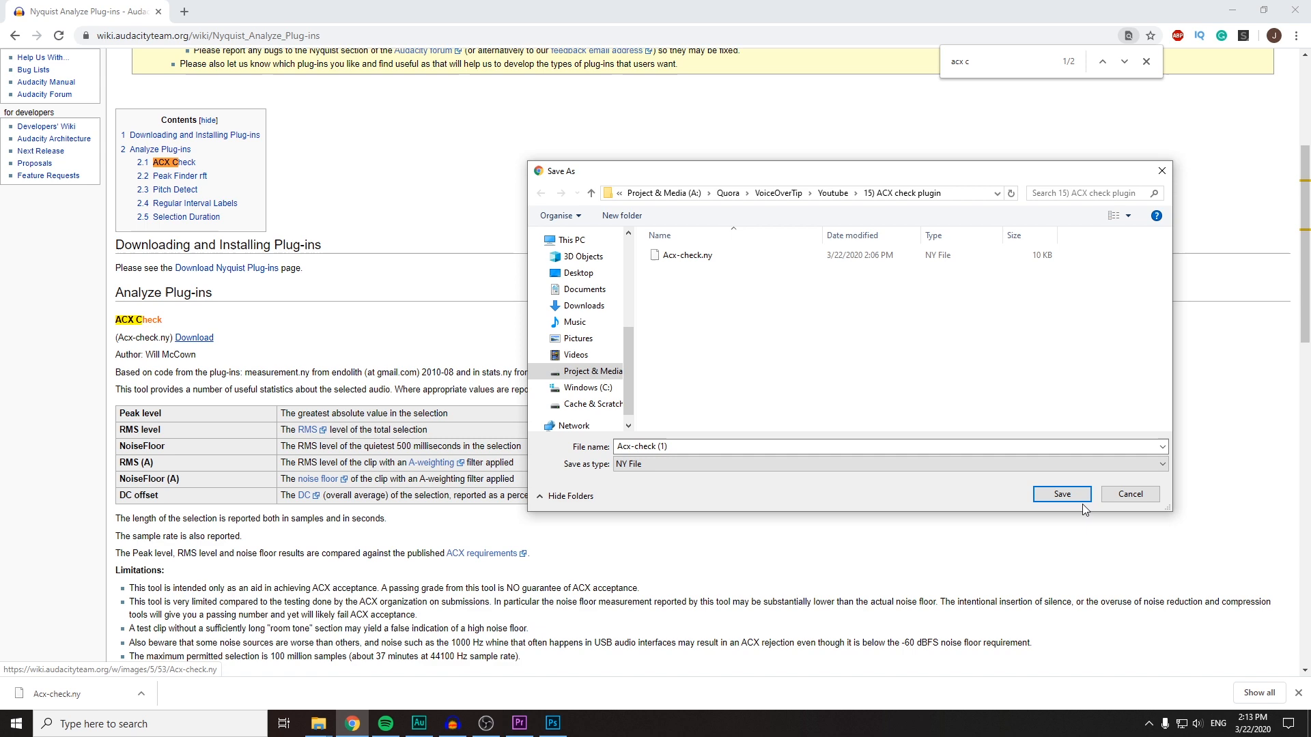
pyautogui.click(1061, 494)
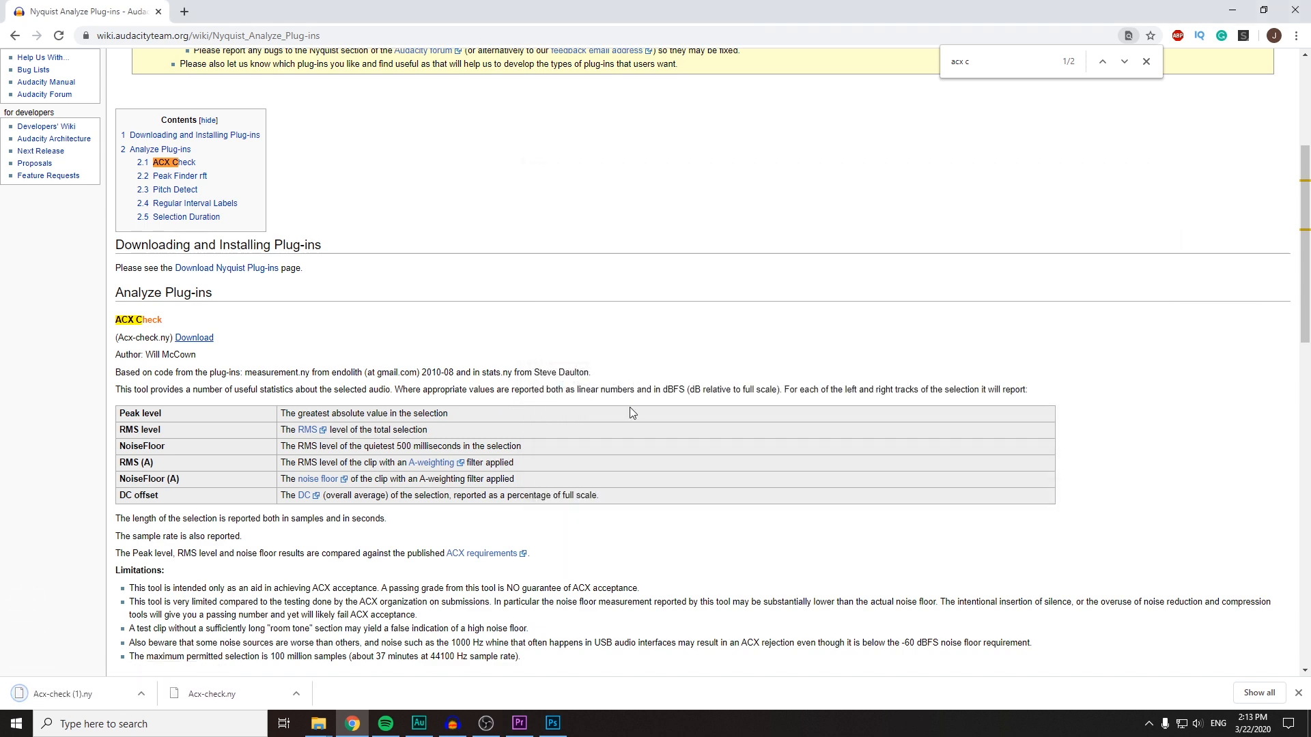
pyautogui.moveTo(459, 711)
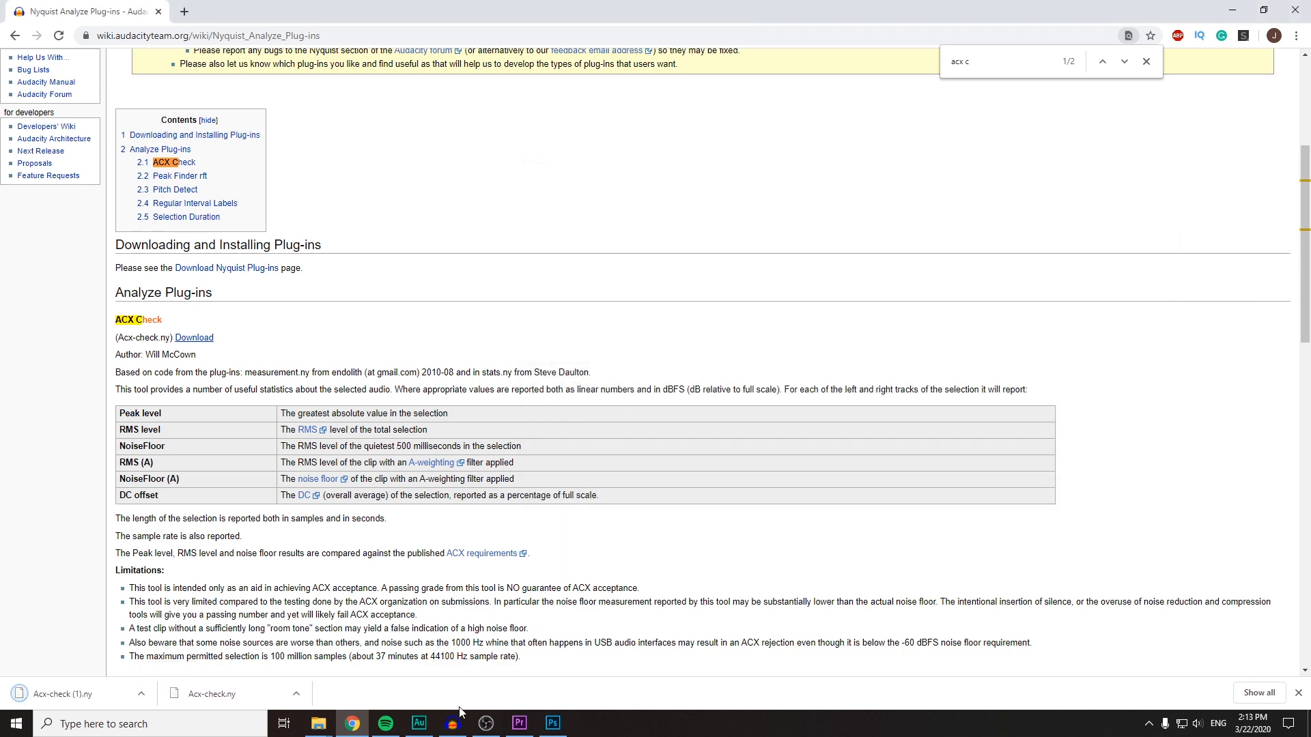
# - In Audacity's Add/Remove Plug-ins manager, select and enable ACX Check
pyautogui.click(452, 722)
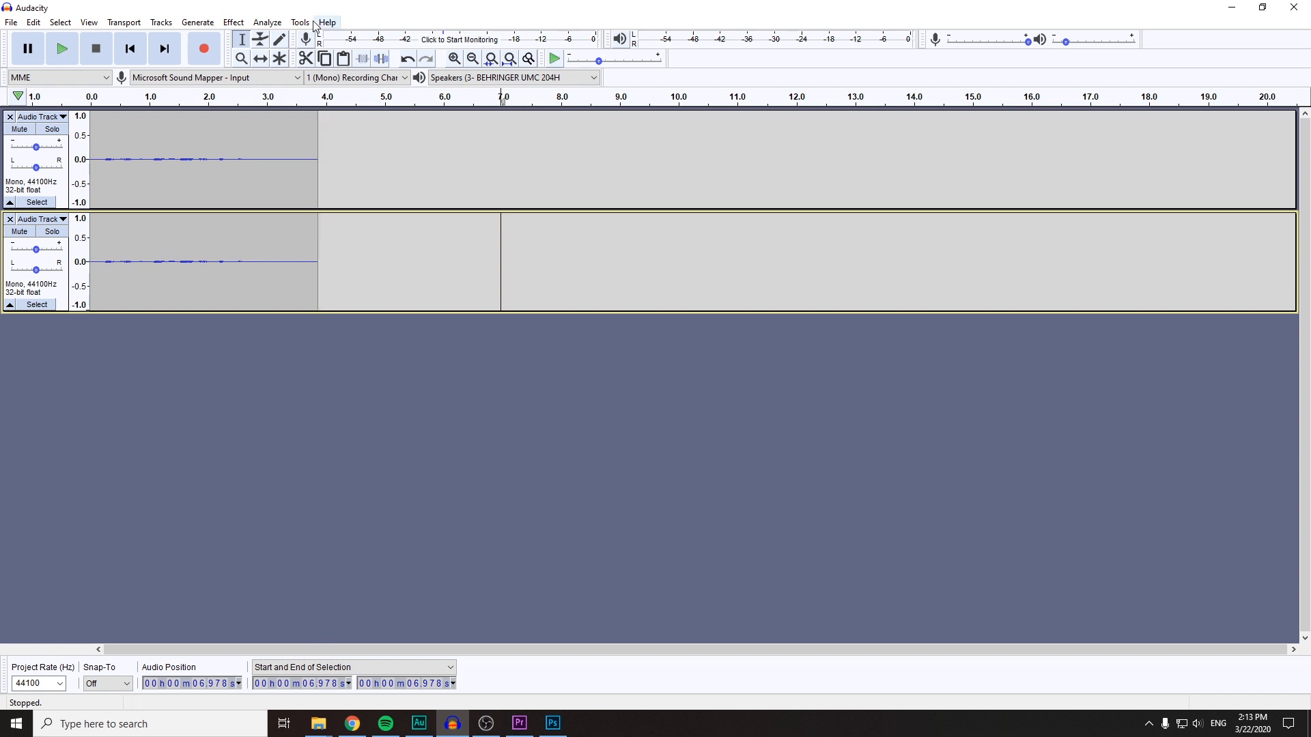
pyautogui.click(327, 22)
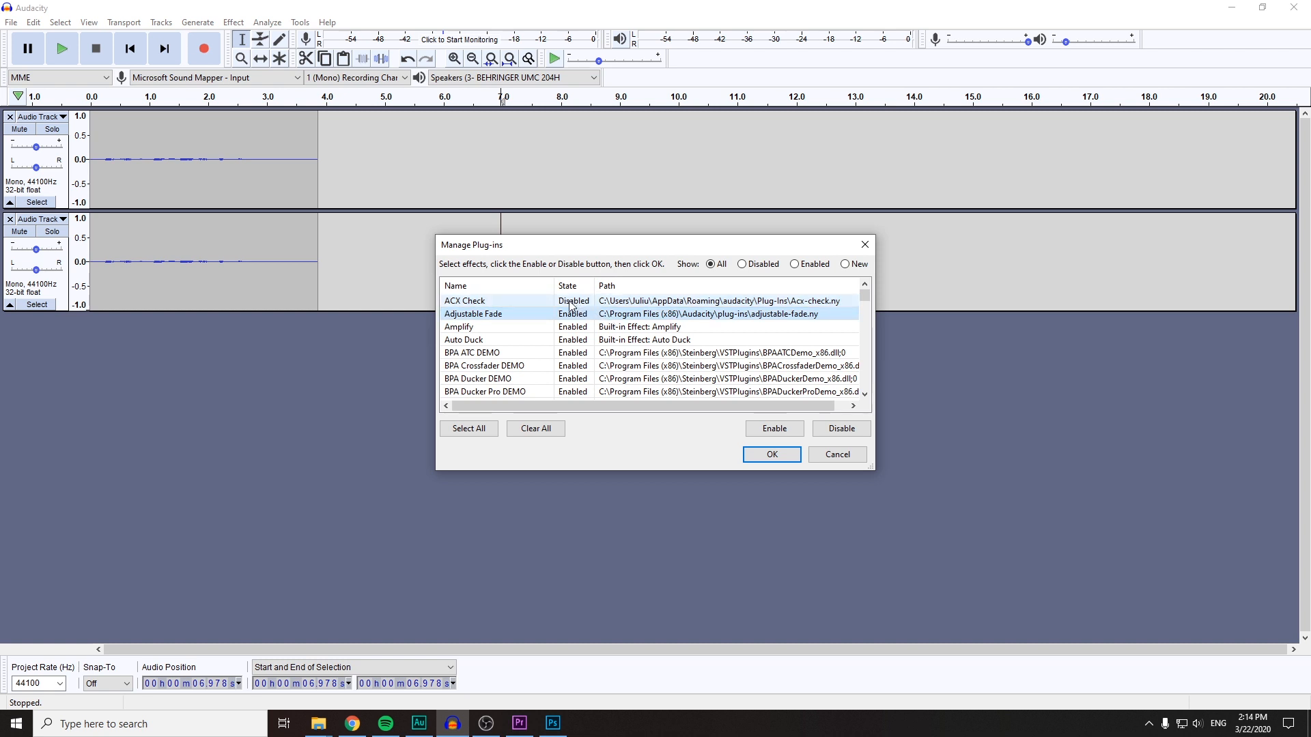
pyautogui.click(465, 301)
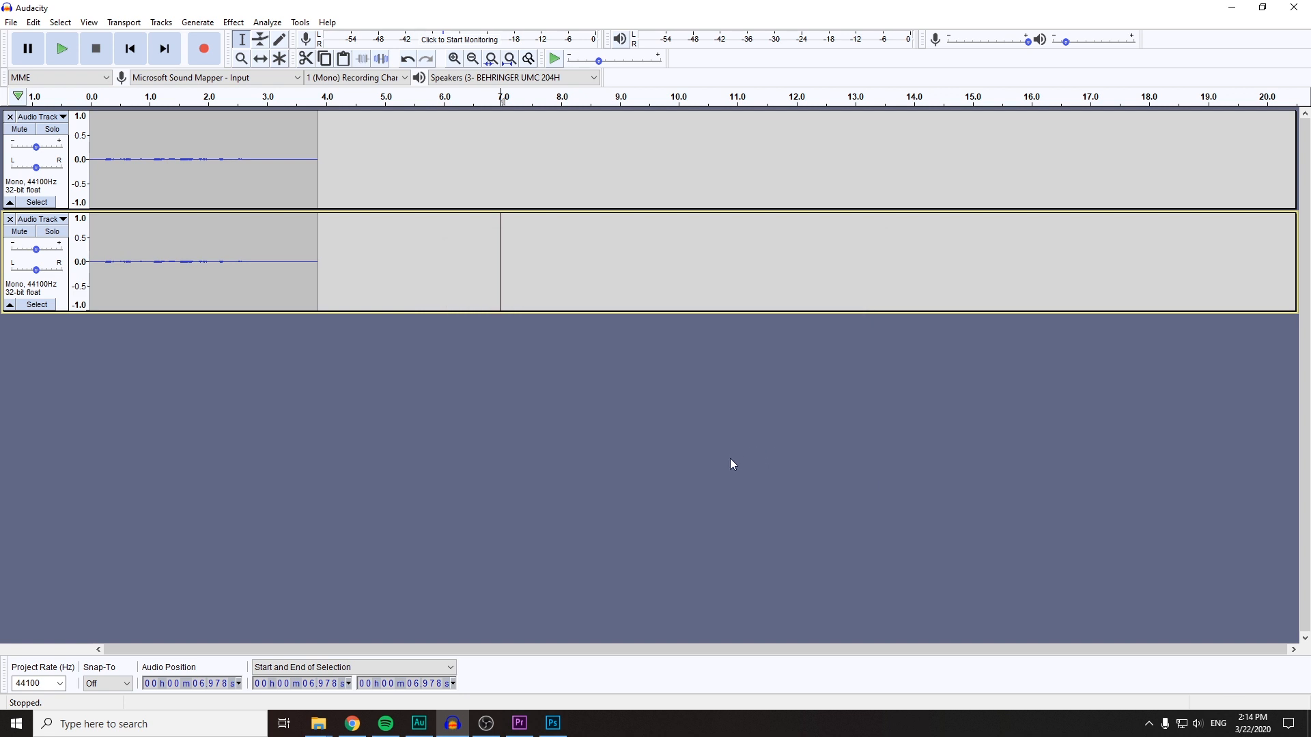
pyautogui.moveTo(267, 22)
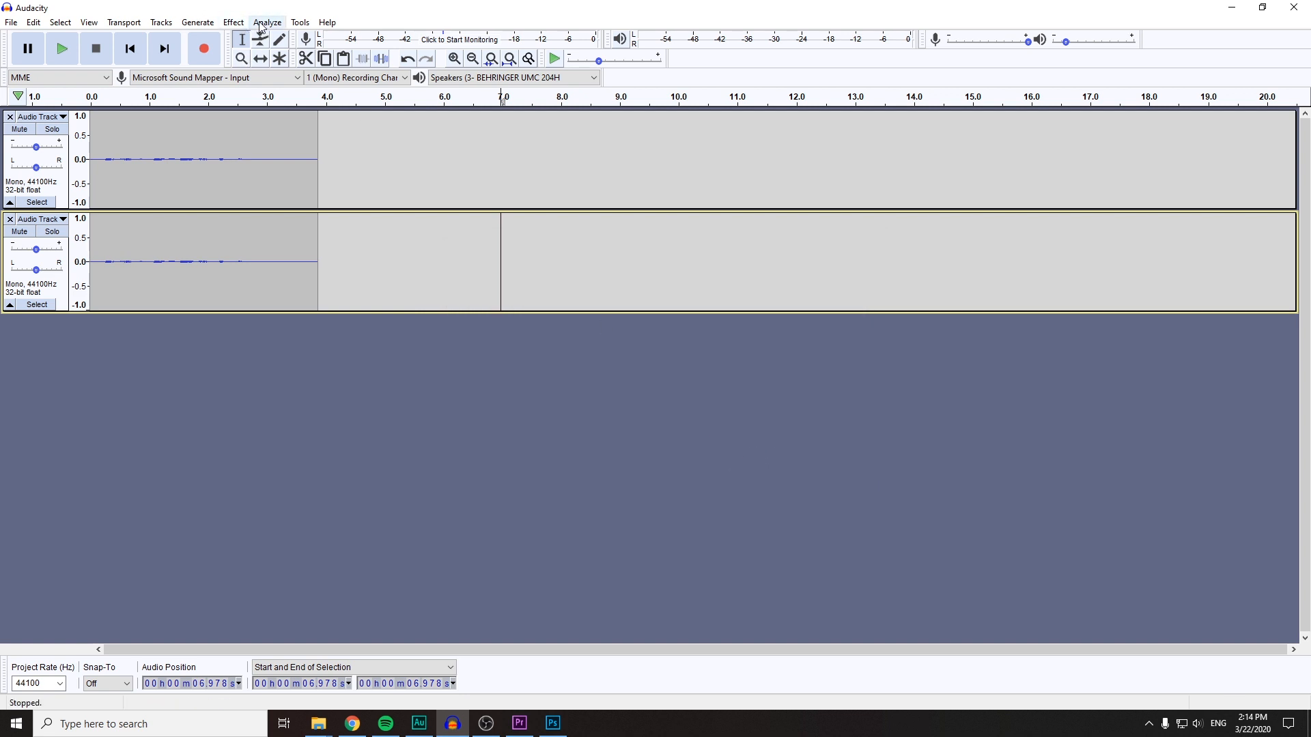
# - Record a five-second voice take, then close the empty second audio track
pyautogui.click(267, 22)
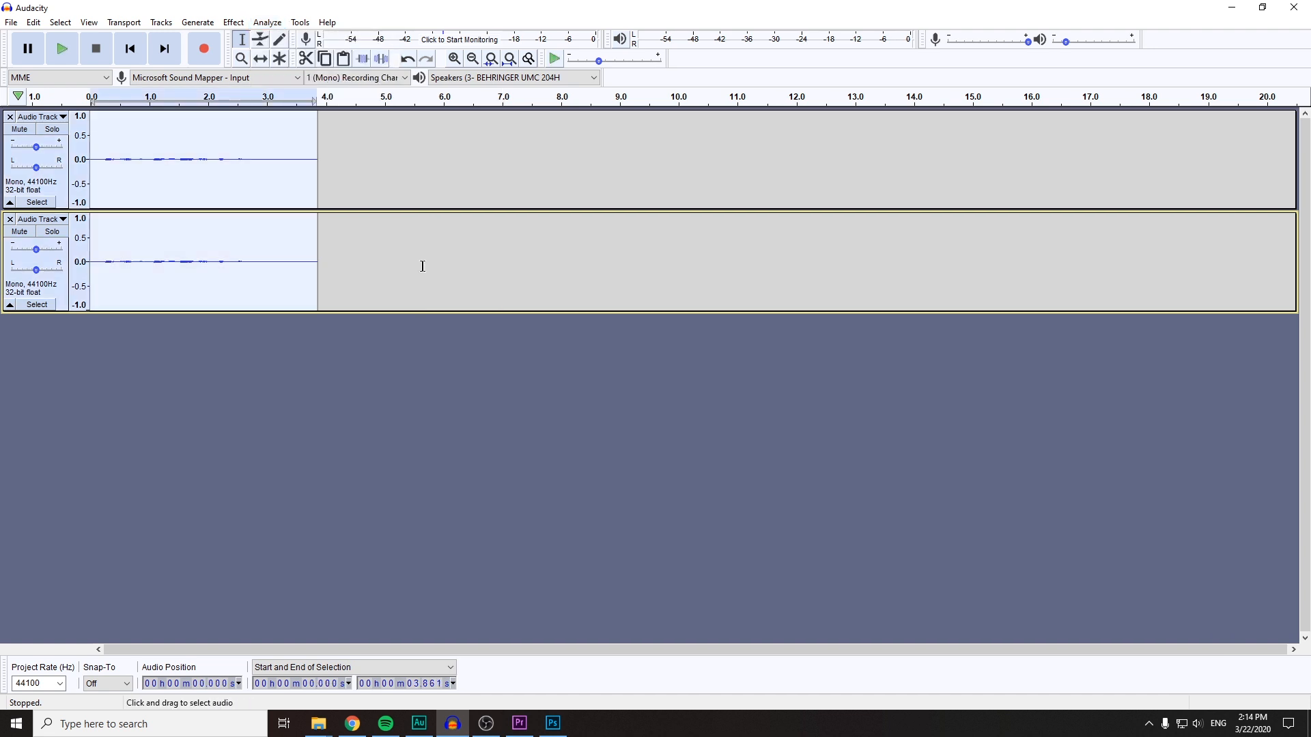
pyautogui.click(203, 48)
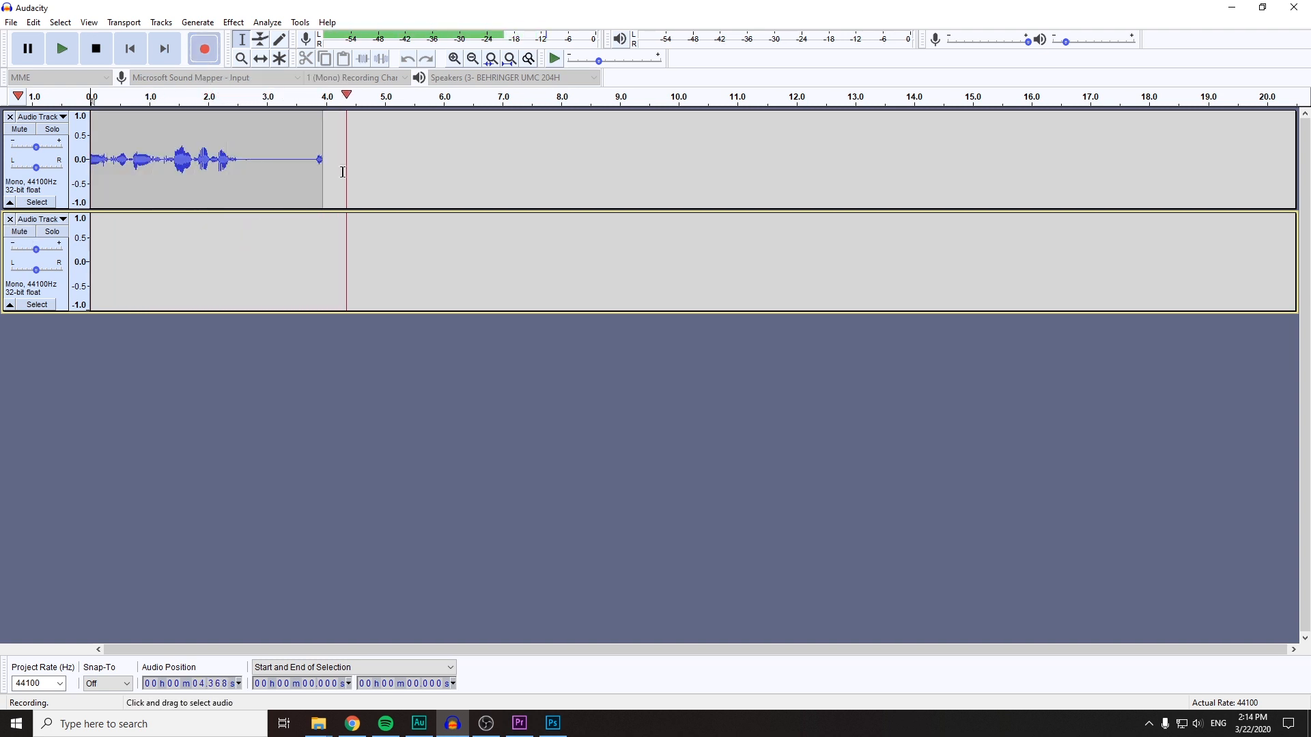
pyautogui.click(94, 47)
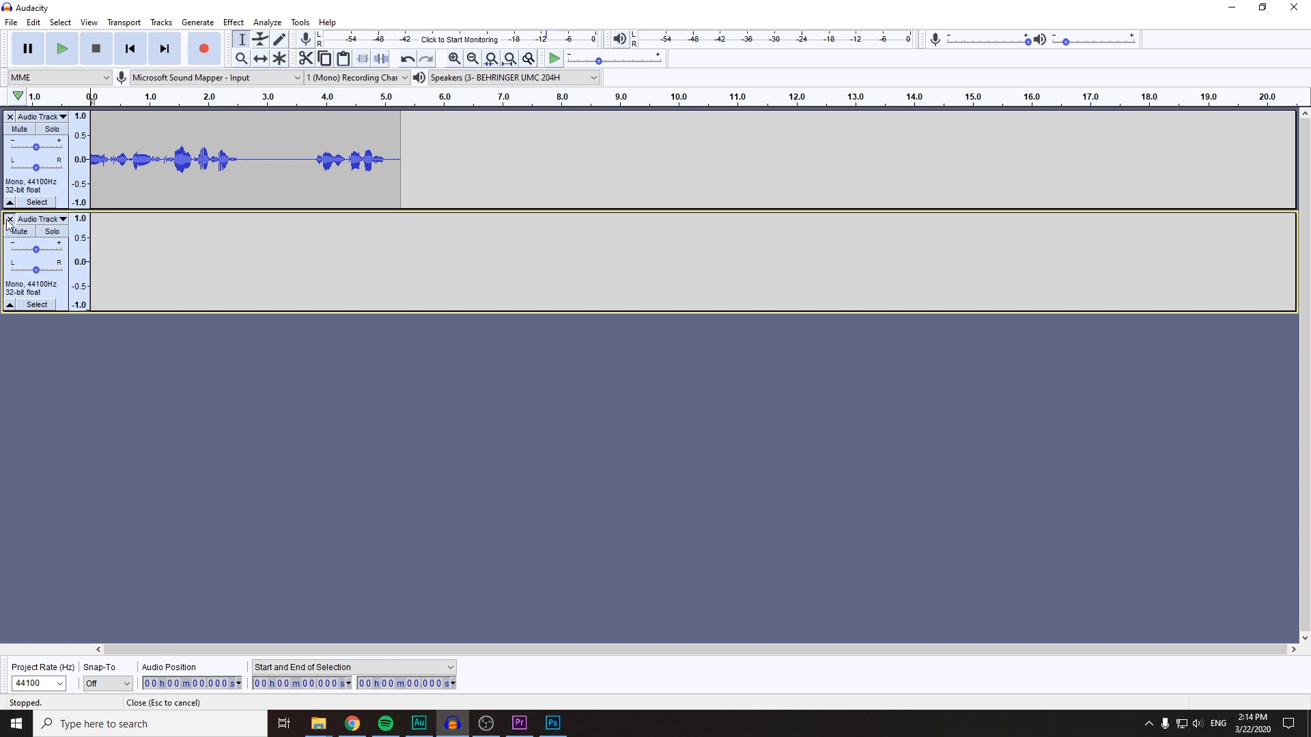
pyautogui.click(9, 219)
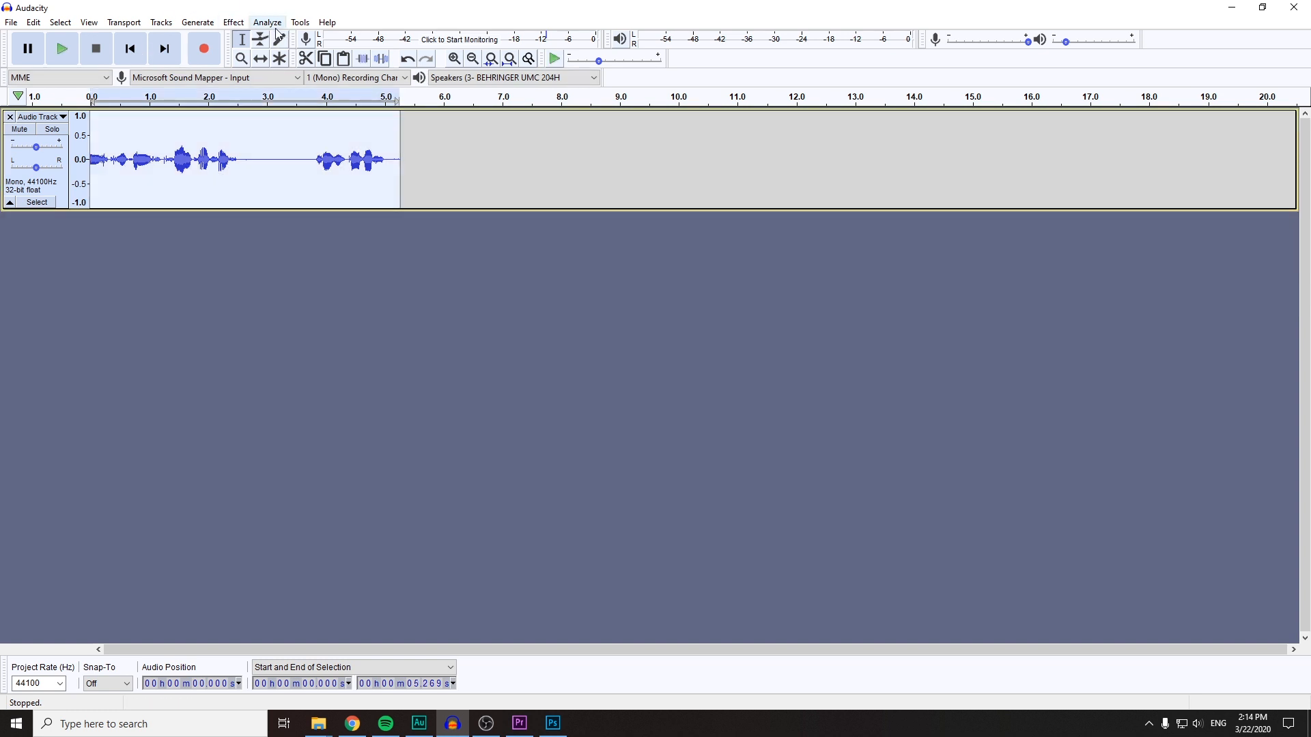
pyautogui.click(267, 23)
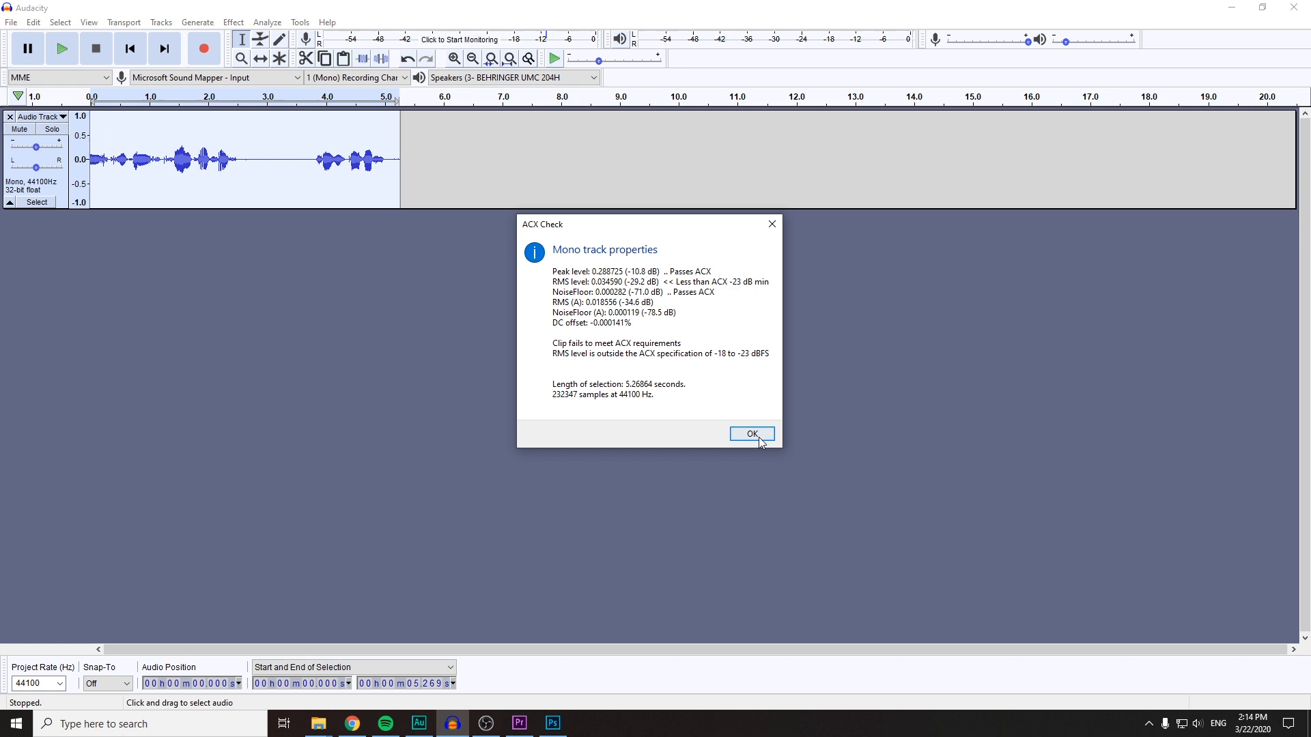
pyautogui.click(750, 434)
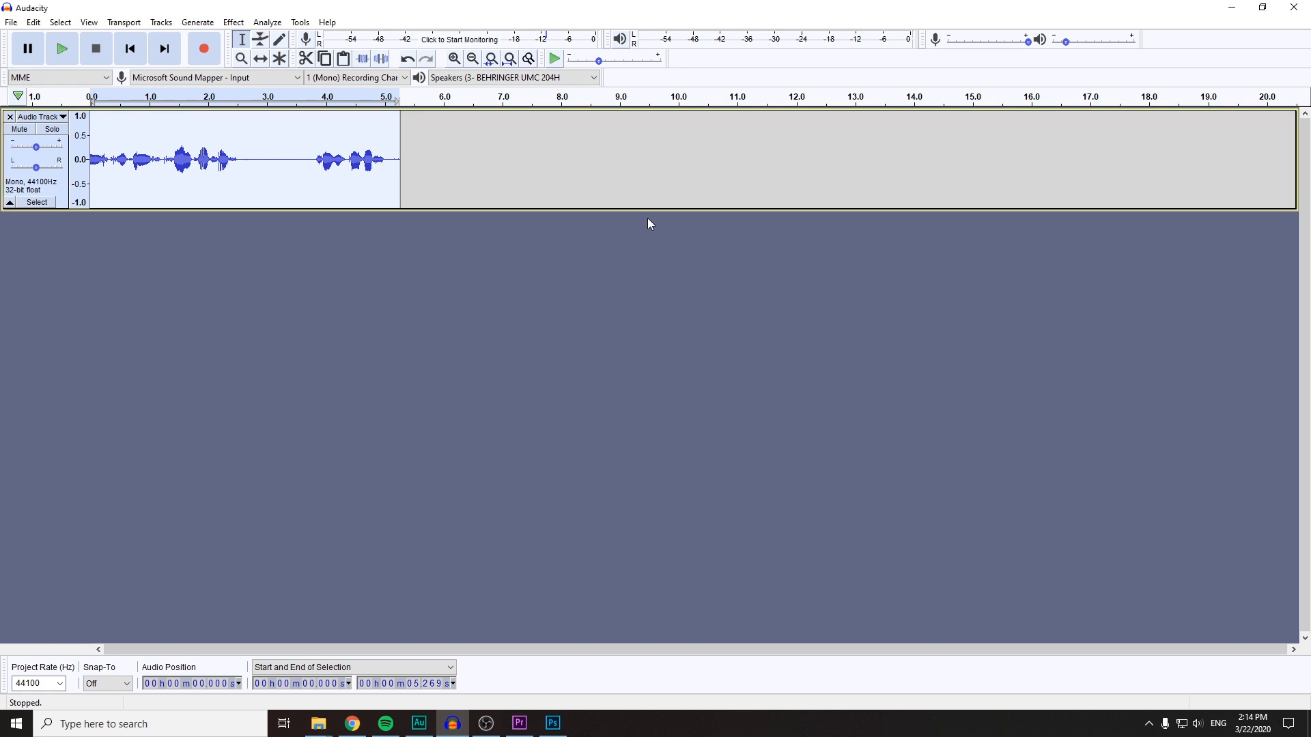